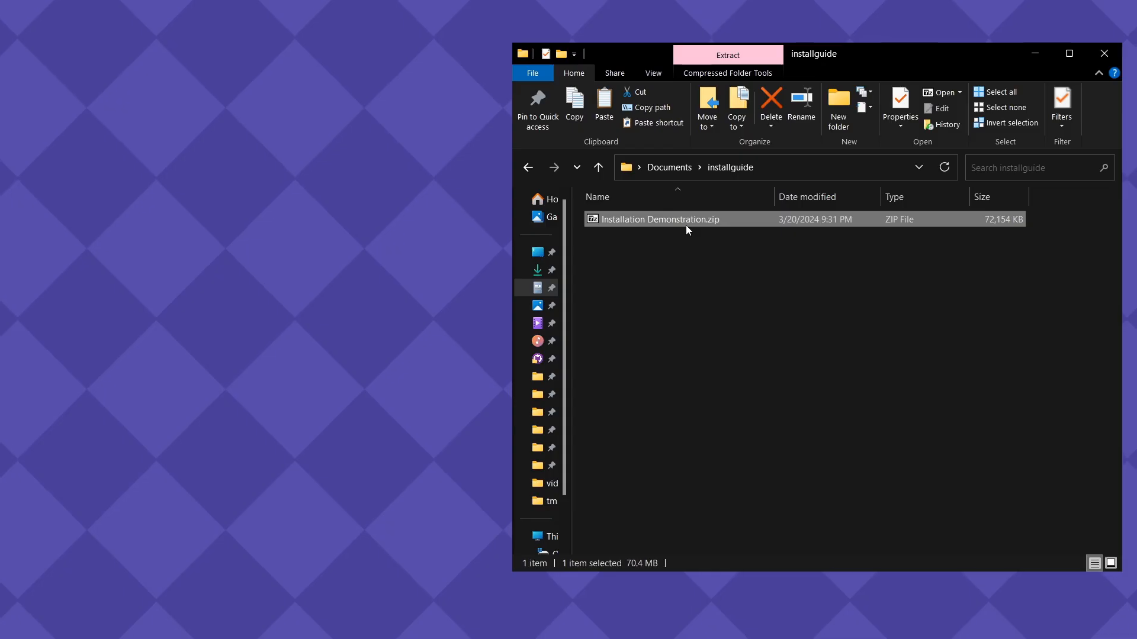
Extract the Installation Demonstration archive into the installguide folder
double_click(659, 219)
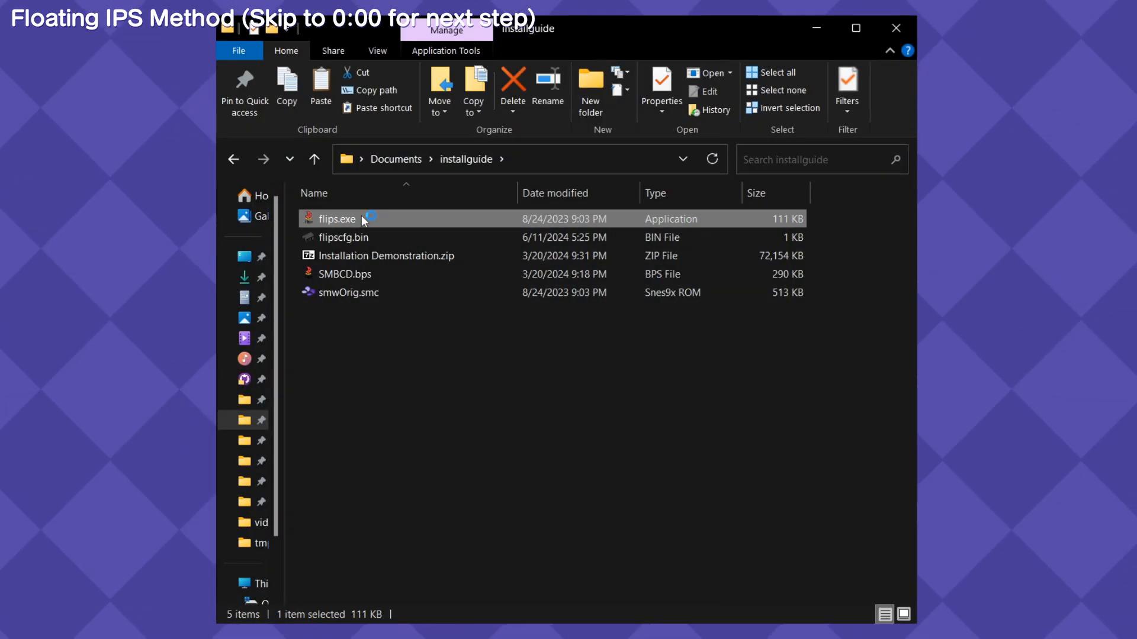
Patch smwOrig.smc with SMBCD.bps in Floating IPS, saving the result as SMBCD.smc
double_click(336, 219)
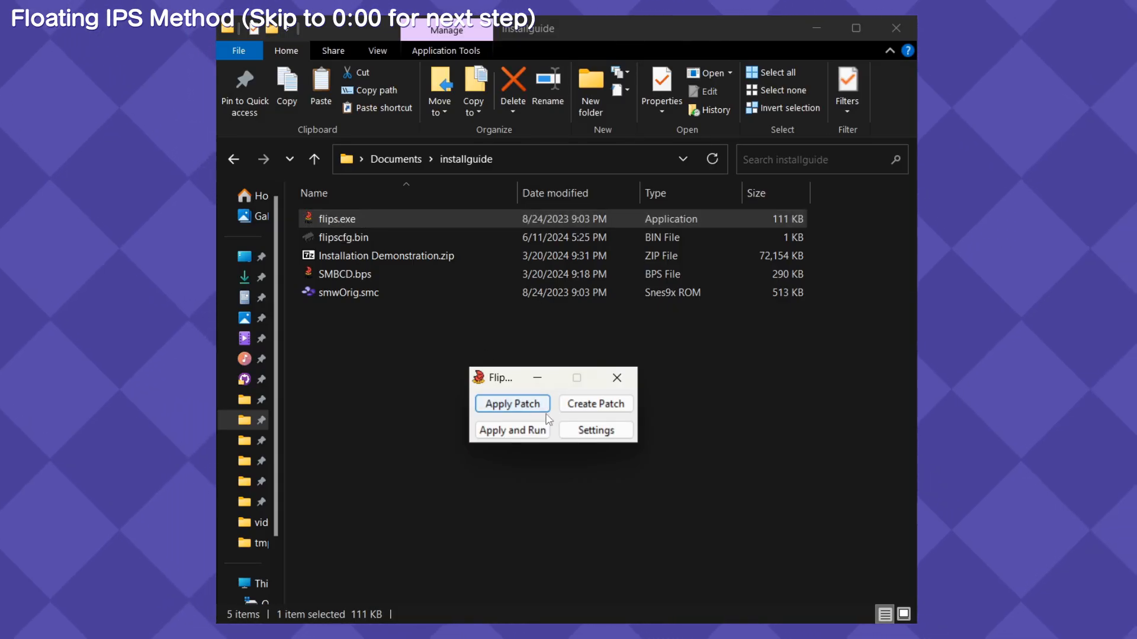
left_click(511, 404)
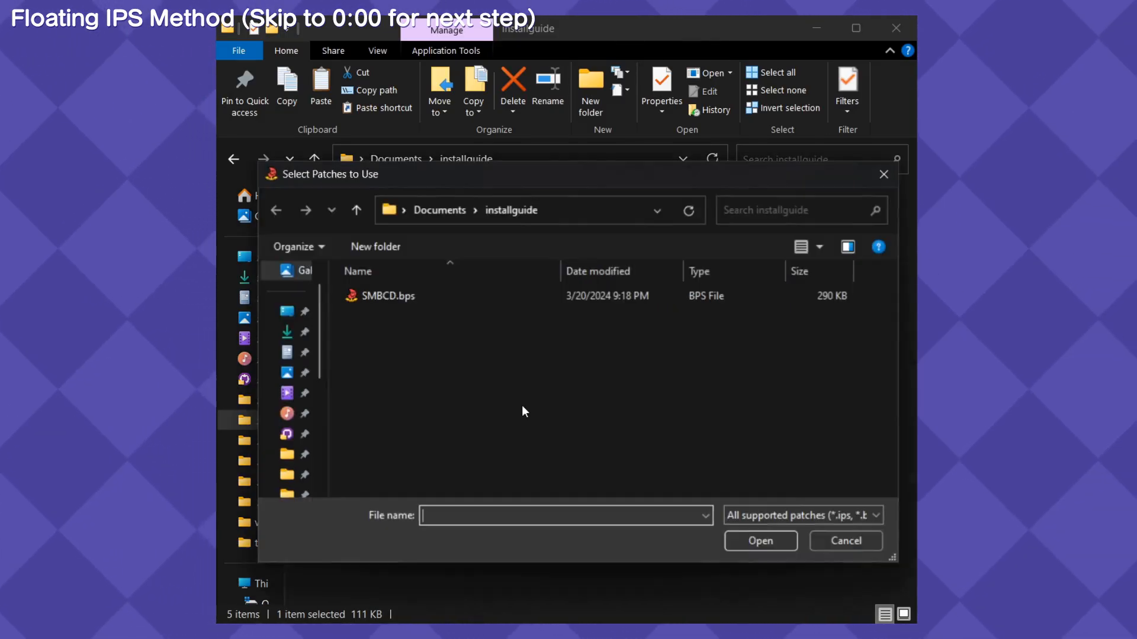
left_click(387, 296)
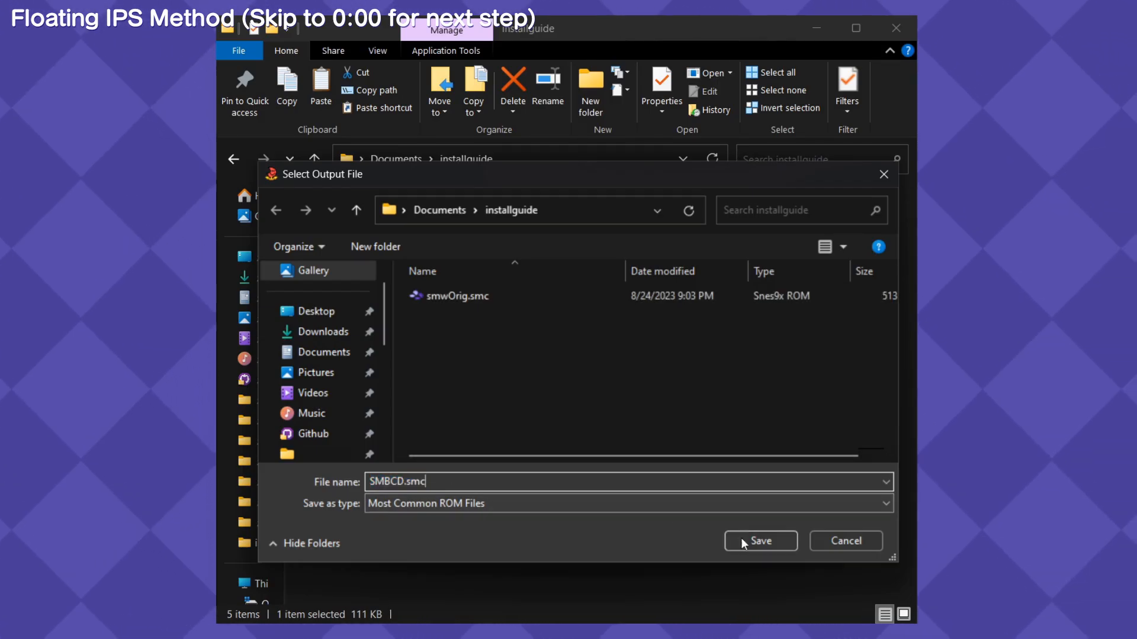
left_click(760, 541)
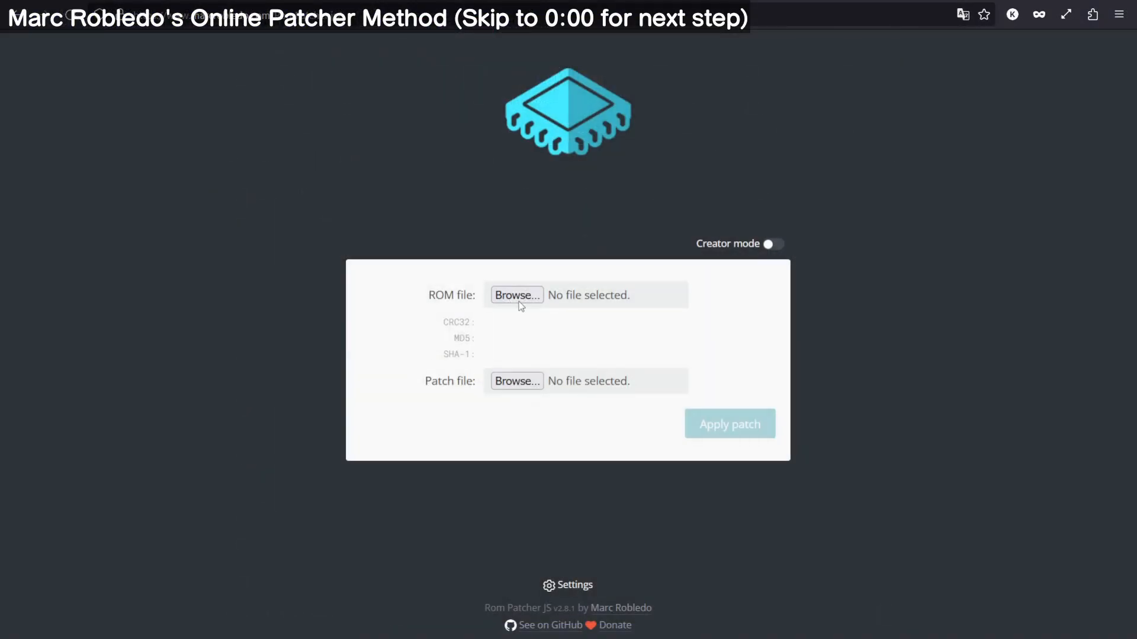
Load smwOrig.smc as the ROM in Rom Patcher JS and browse for the patch file
left_click(517, 294)
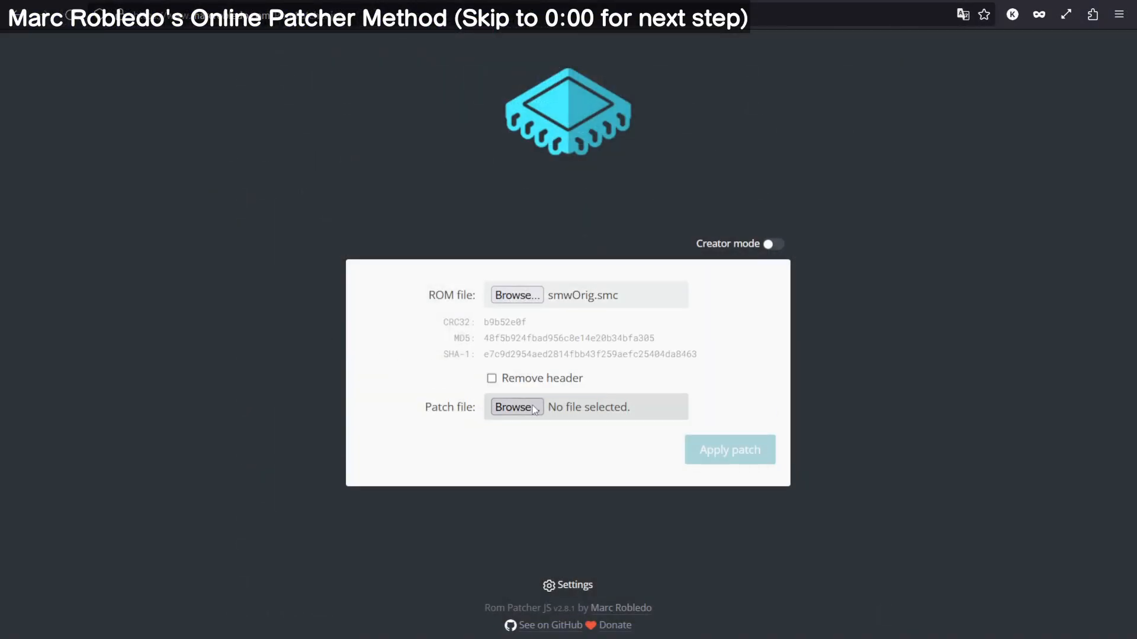
left_click(517, 407)
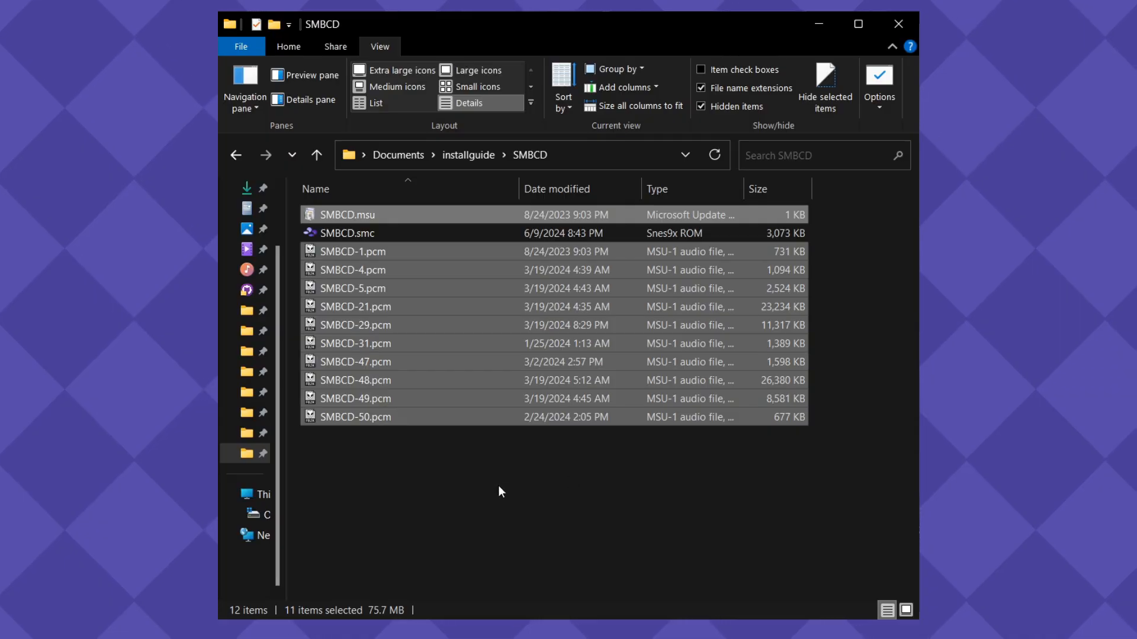
Deselect files in the SMBCD folder and launch SMBCD.smc in Snes9x
left_click(475, 497)
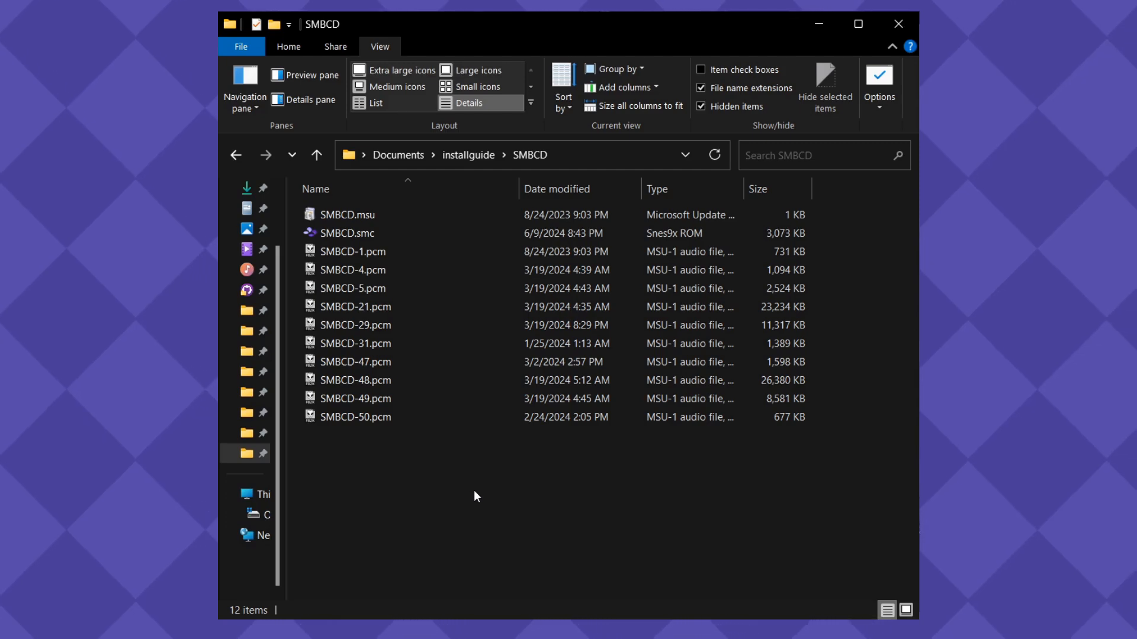
double_click(346, 233)
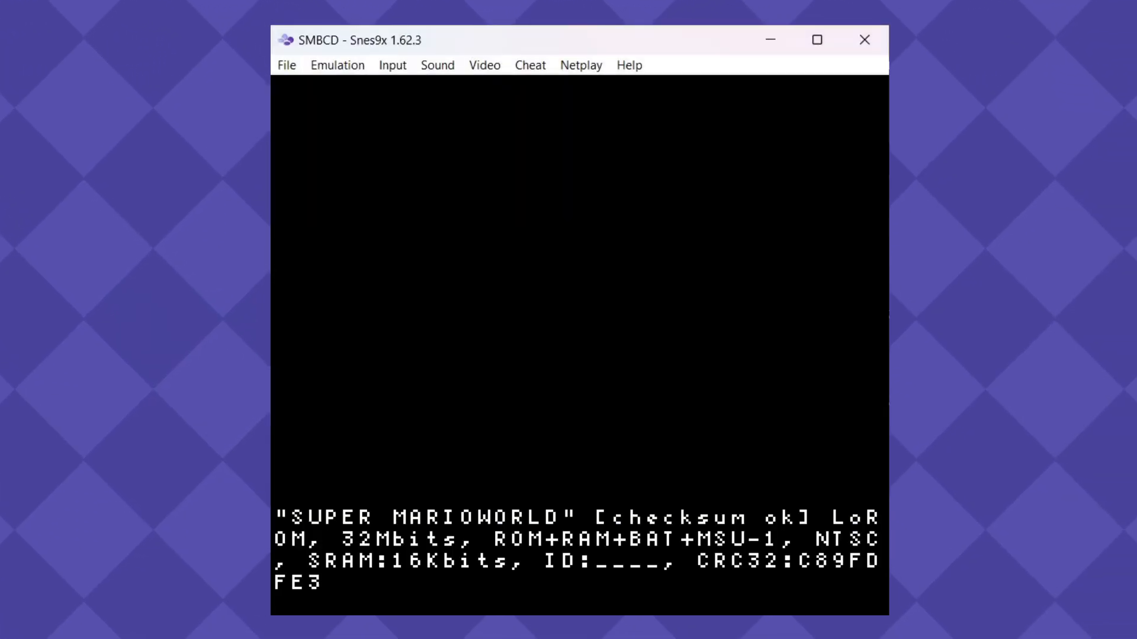